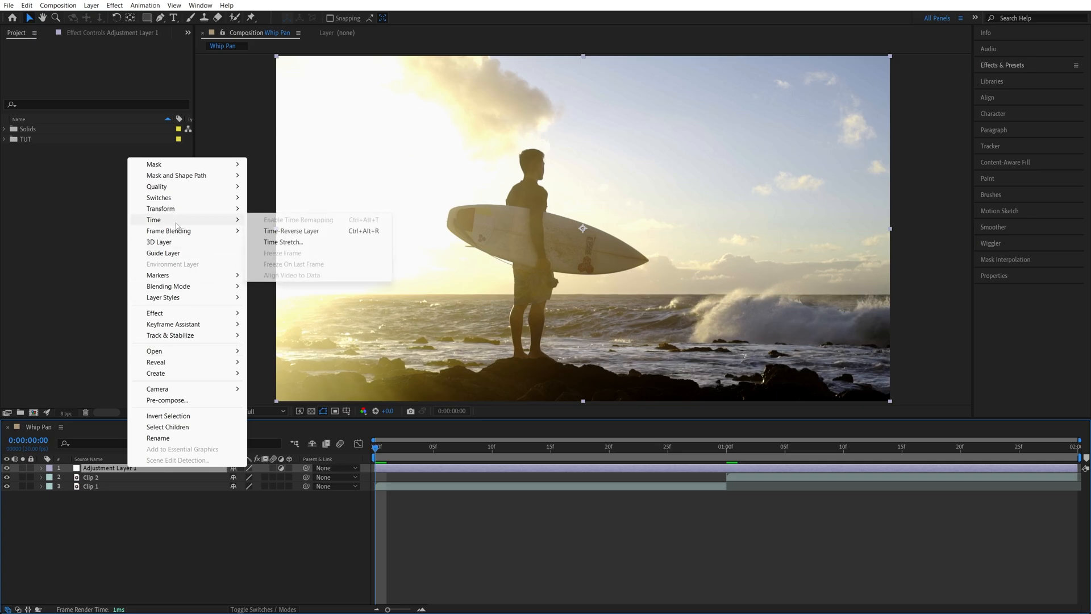
# Step: Time-stretch the adjustment layer to a new duration of 10 frames
pyautogui.click(283, 241)
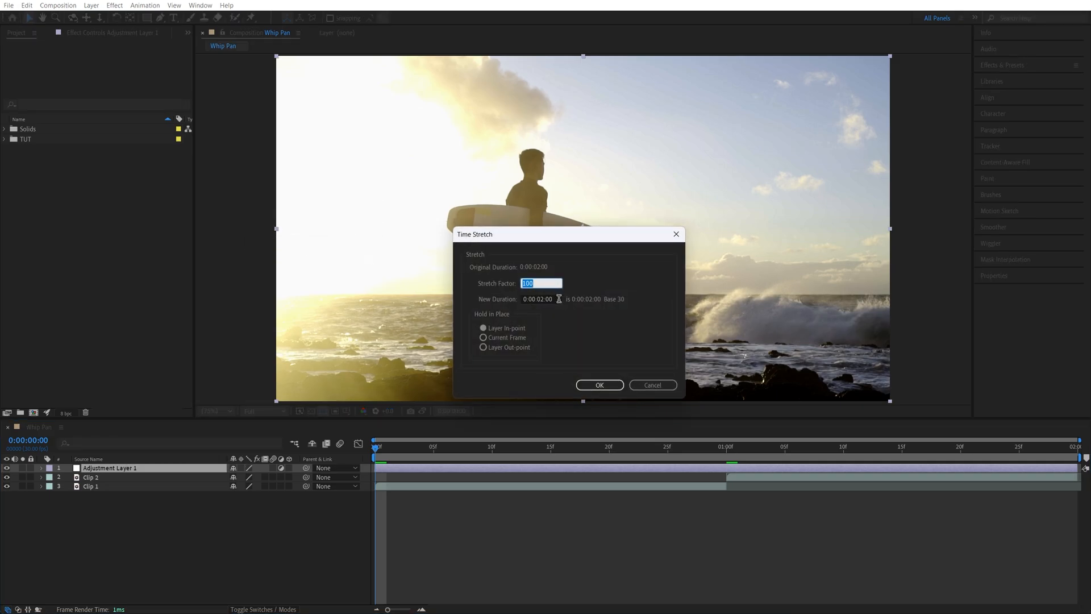
pyautogui.write('10')
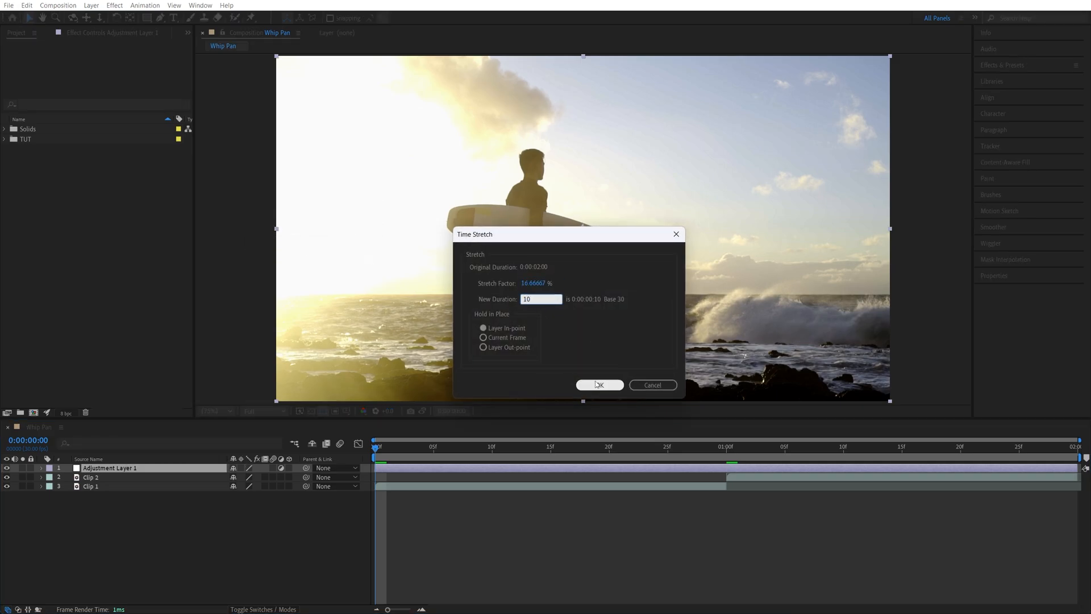
pyautogui.click(599, 385)
pyautogui.write('off')
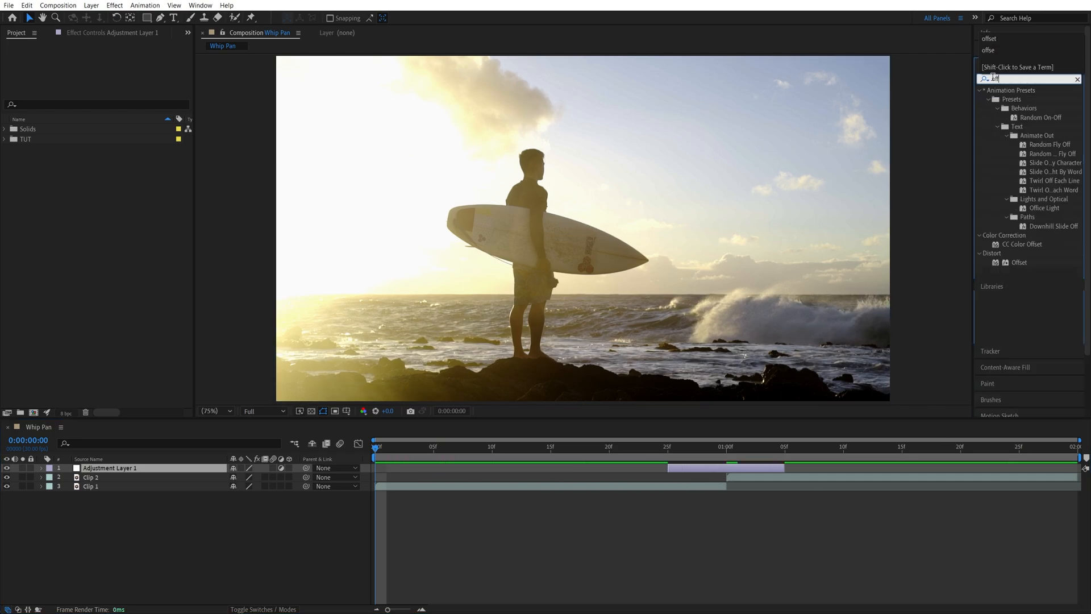
# Step: Apply Offset and Fast Box Blur to the adjustment layer, blur iterations at 4
pyautogui.doubleClick(1019, 262)
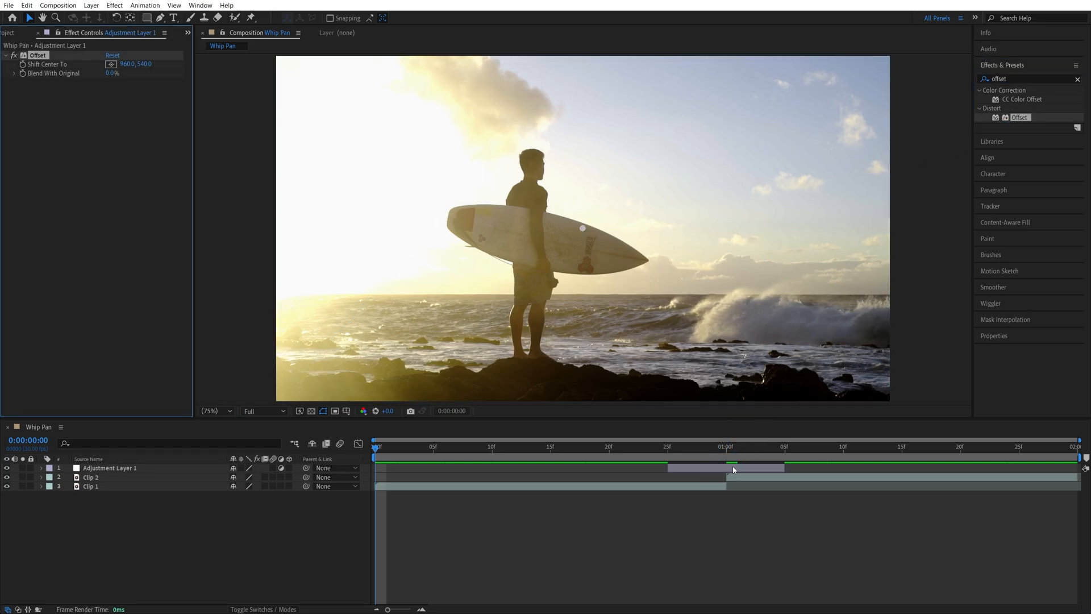
pyautogui.write('fast b')
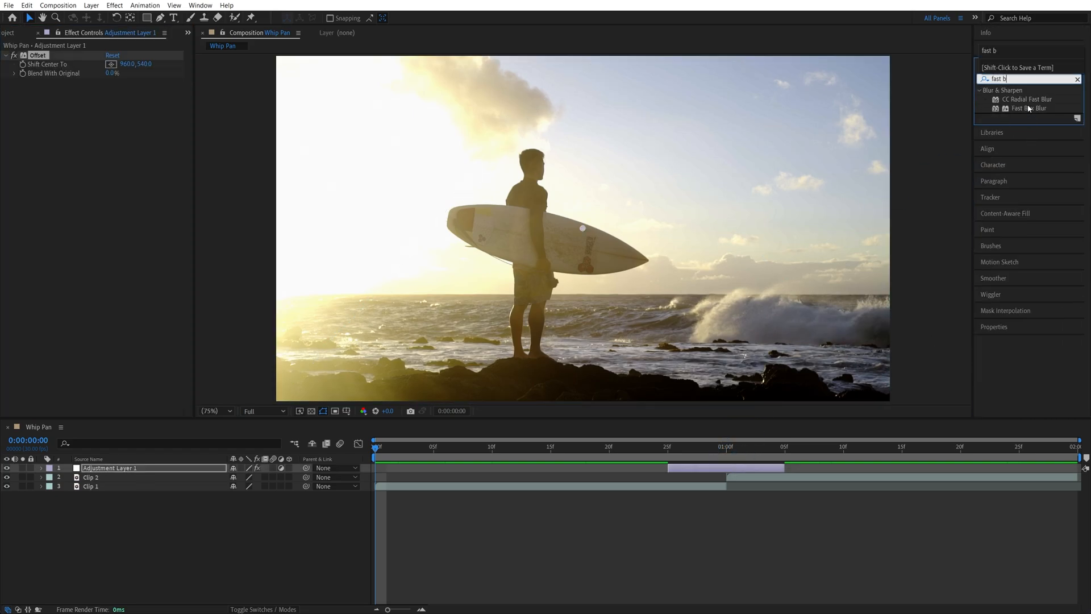
pyautogui.doubleClick(1028, 108)
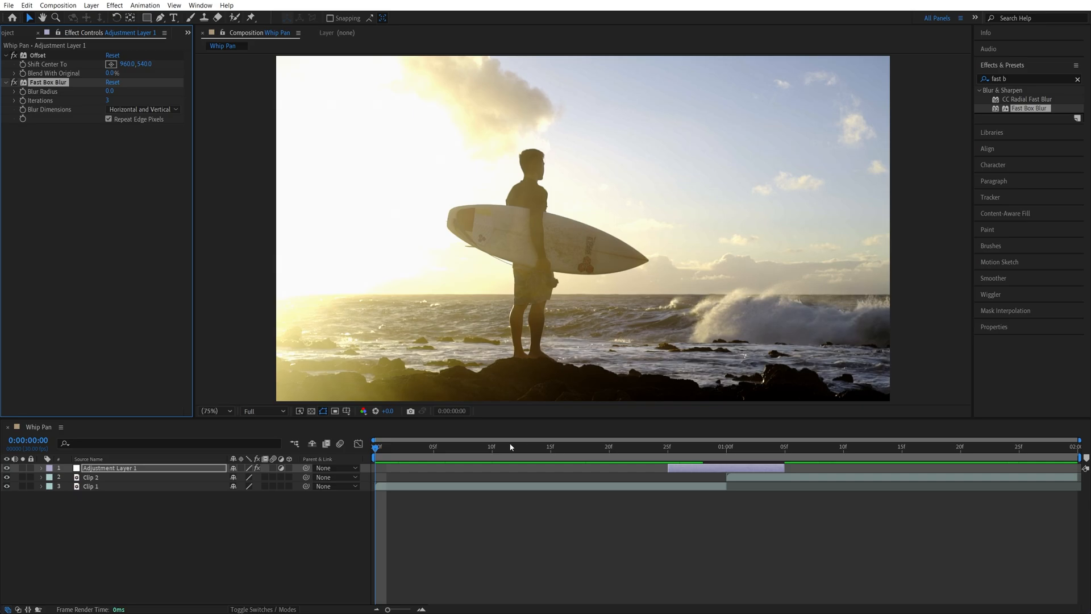
pyautogui.click(667, 446)
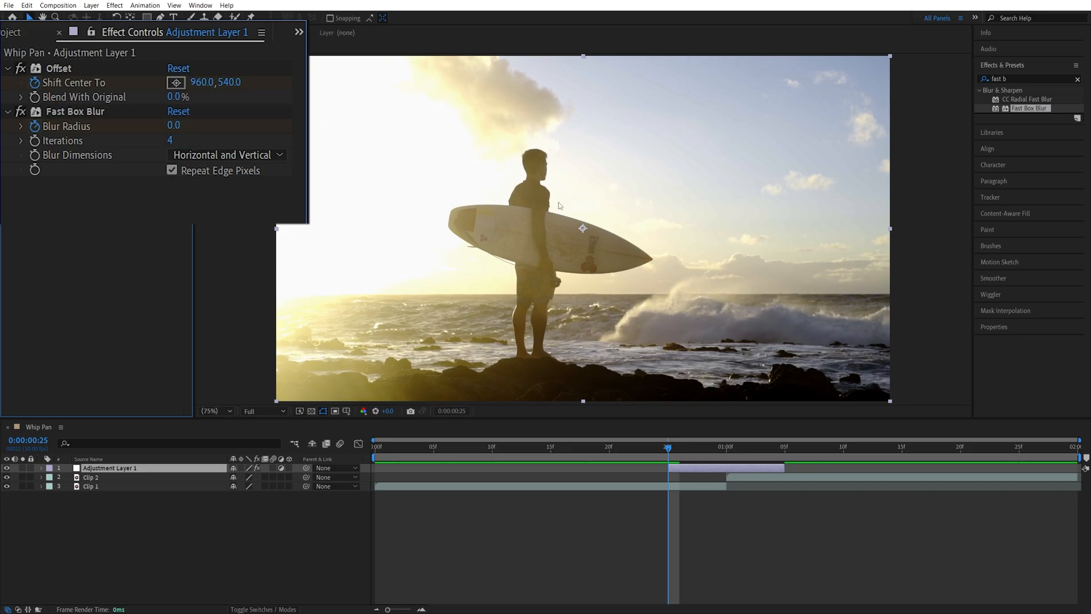
pyautogui.moveTo(553, 188)
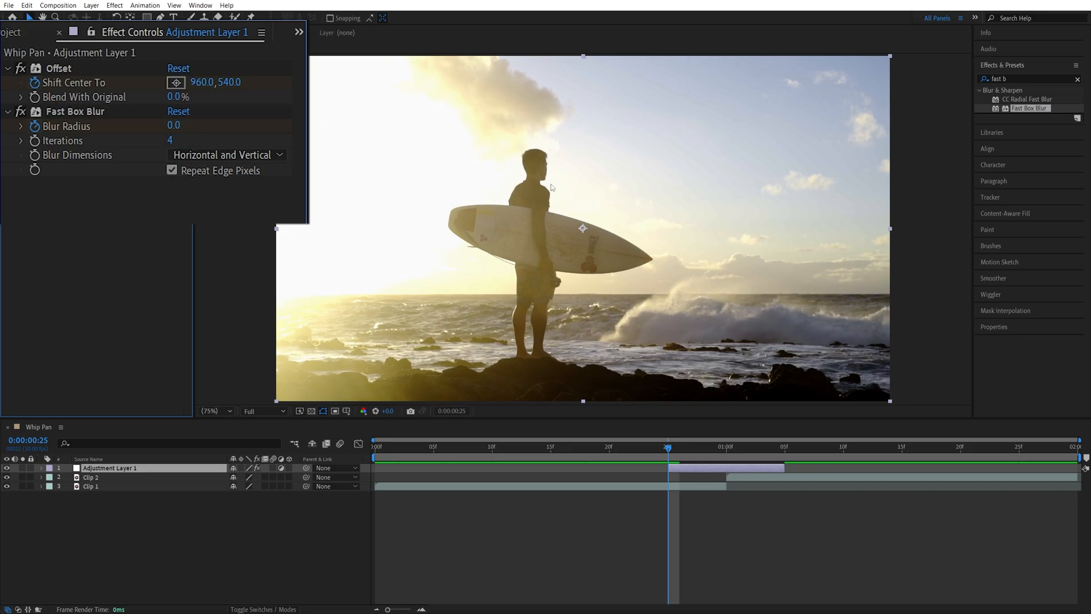
# Step: Set the Fast Box Blur dimensions to Horizontal only
pyautogui.click(226, 154)
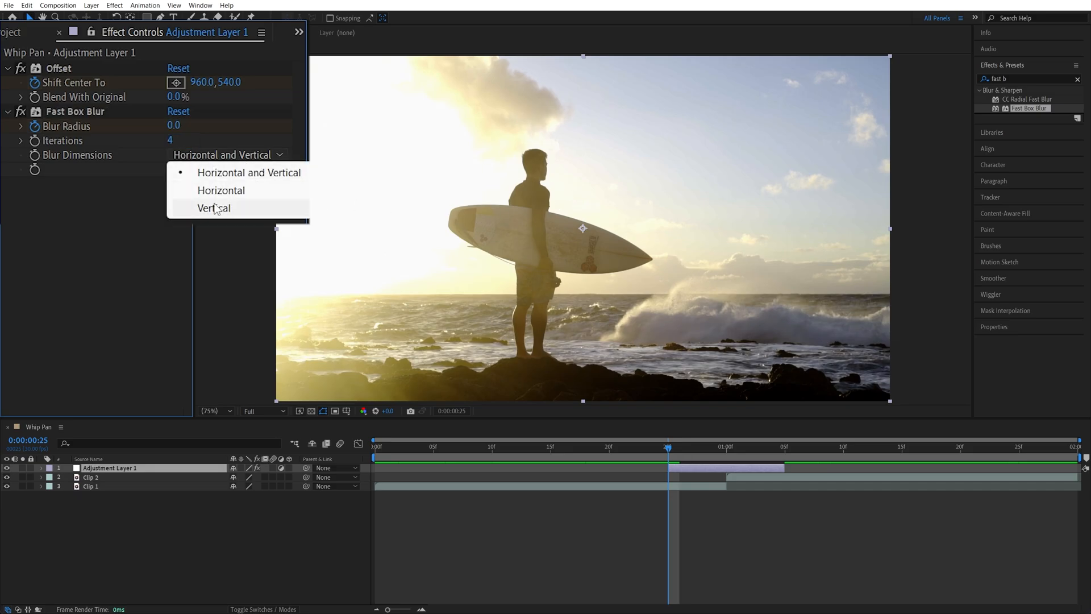
pyautogui.moveTo(213, 208)
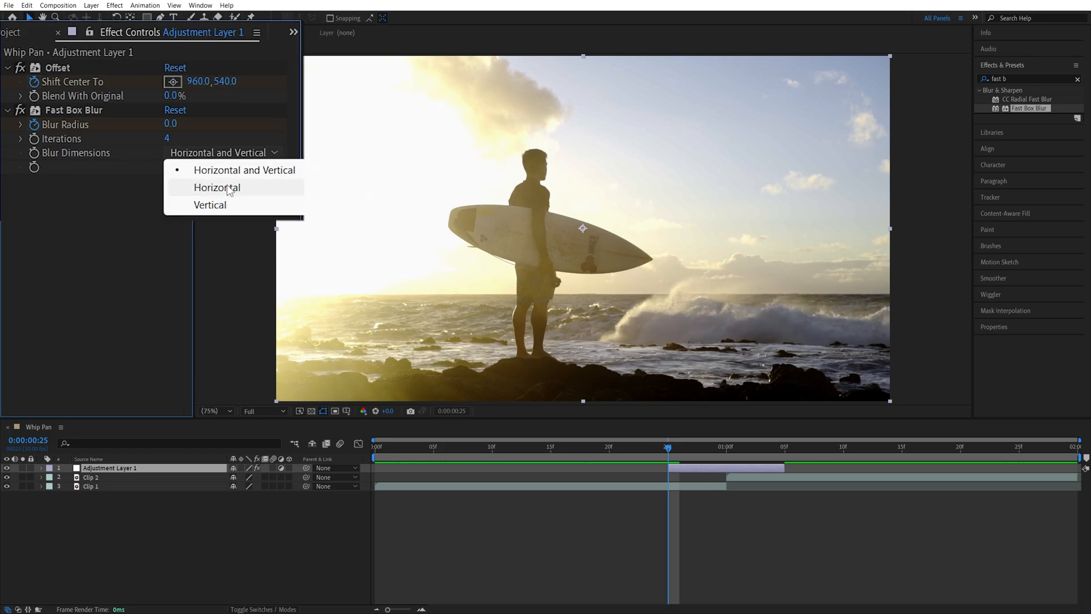
pyautogui.click(216, 188)
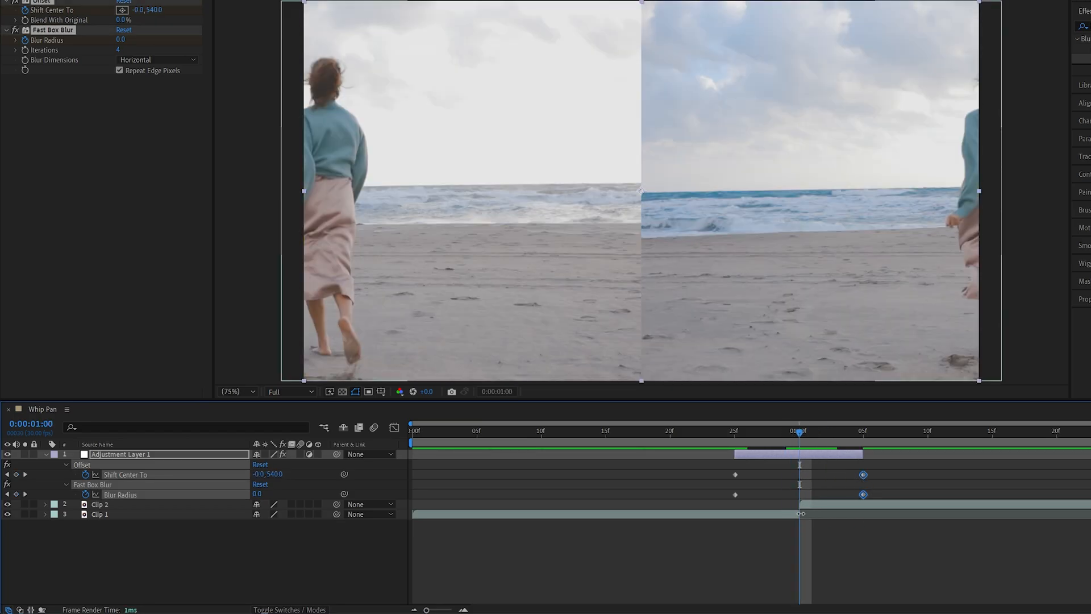
# Step: Set the peak Blur Radius to 200 at the one-second cut keyframe
pyautogui.doubleClick(257, 494)
pyautogui.write('200')
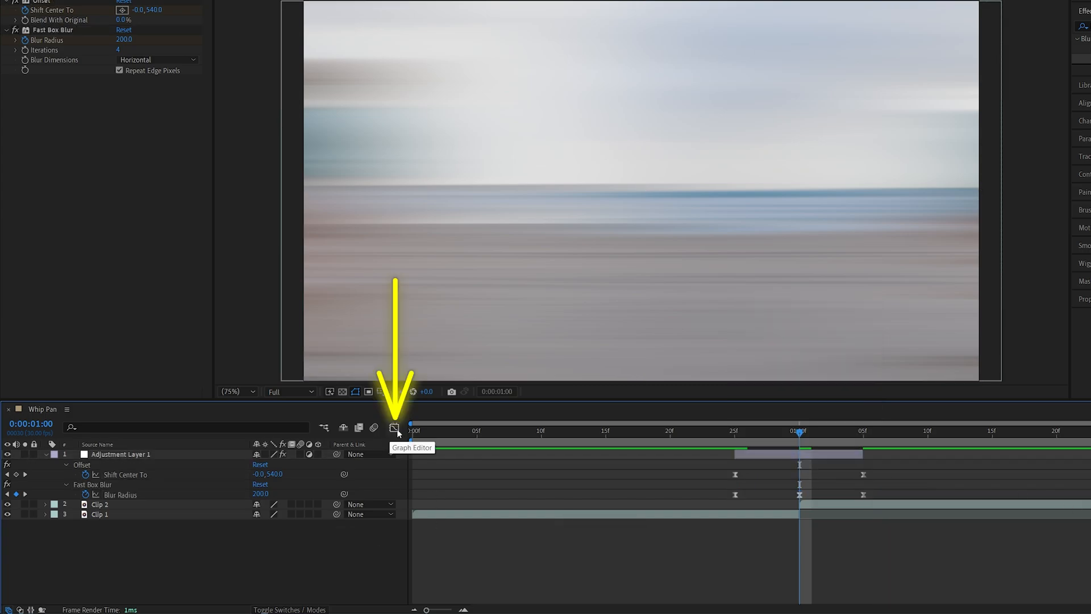
# Step: Shape the Shift Center To speed graph into a sharp peak at the cut in the Graph Editor
pyautogui.click(394, 427)
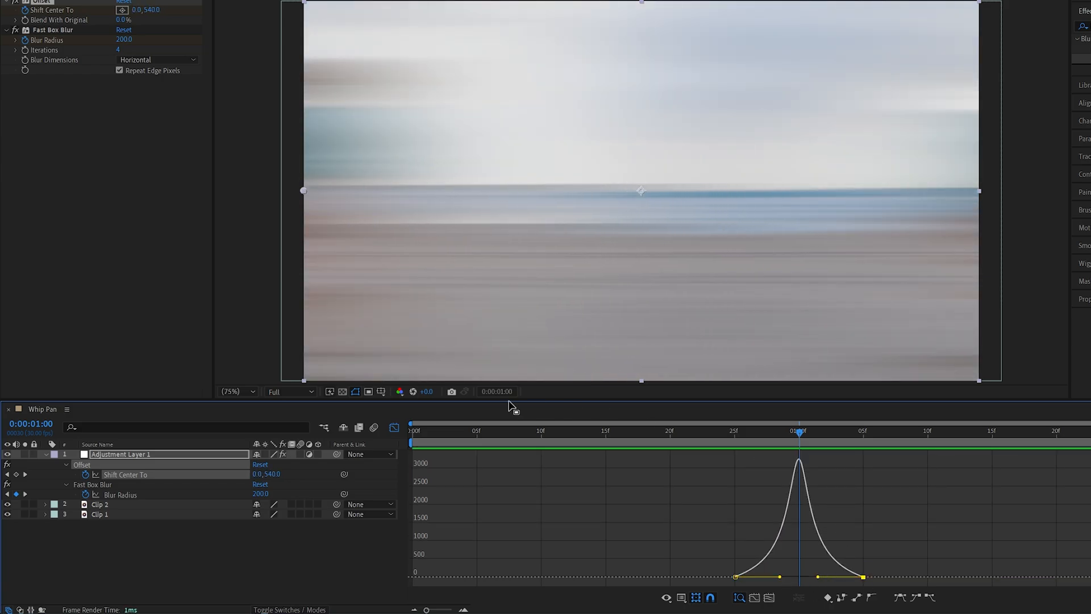
pyautogui.click(606, 429)
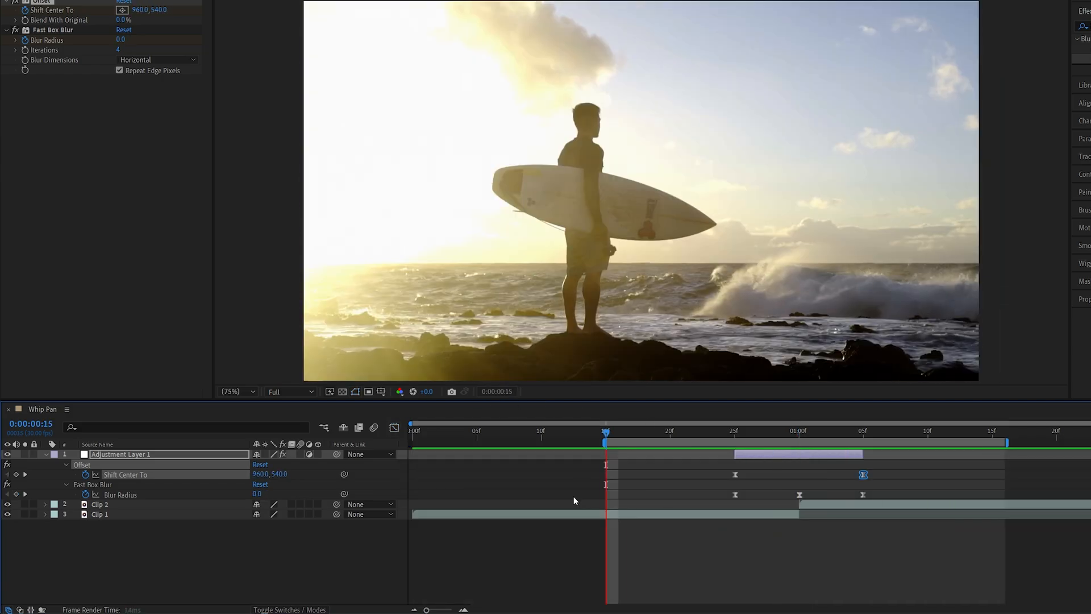